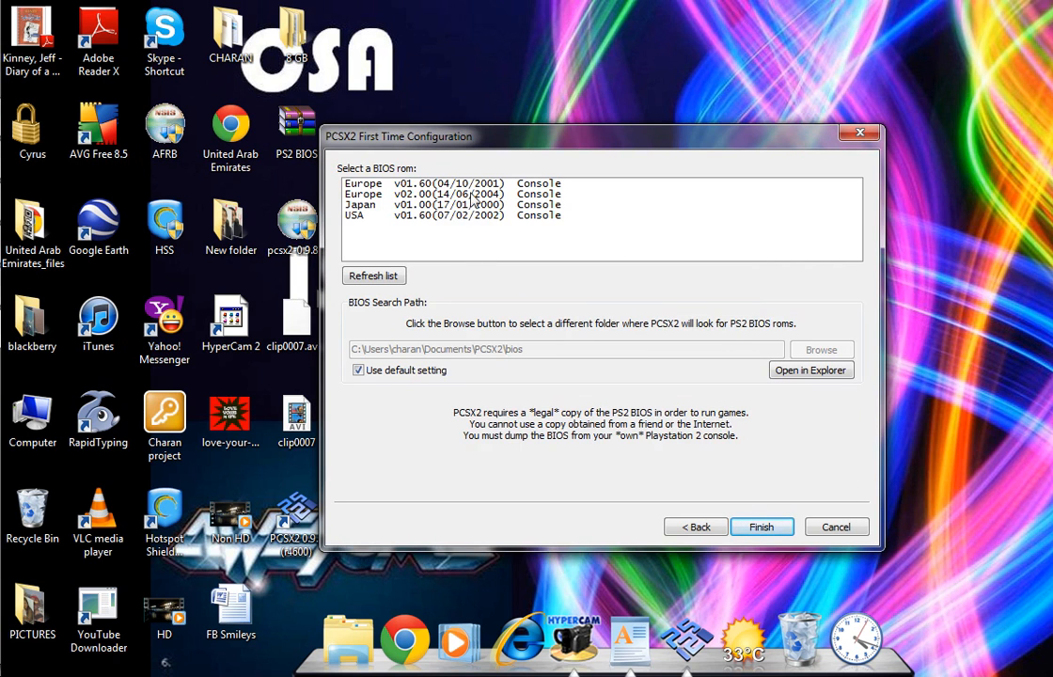
- Finish the First Time Configuration with a BIOS selected so the PCSX2 main window appears
left_click(761, 527)
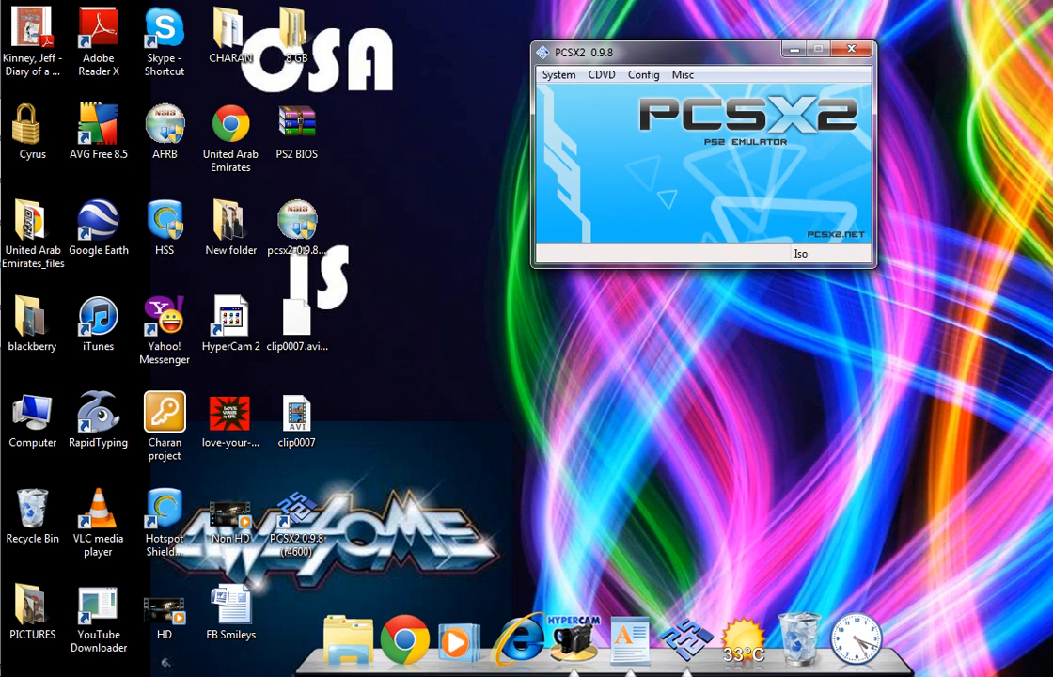